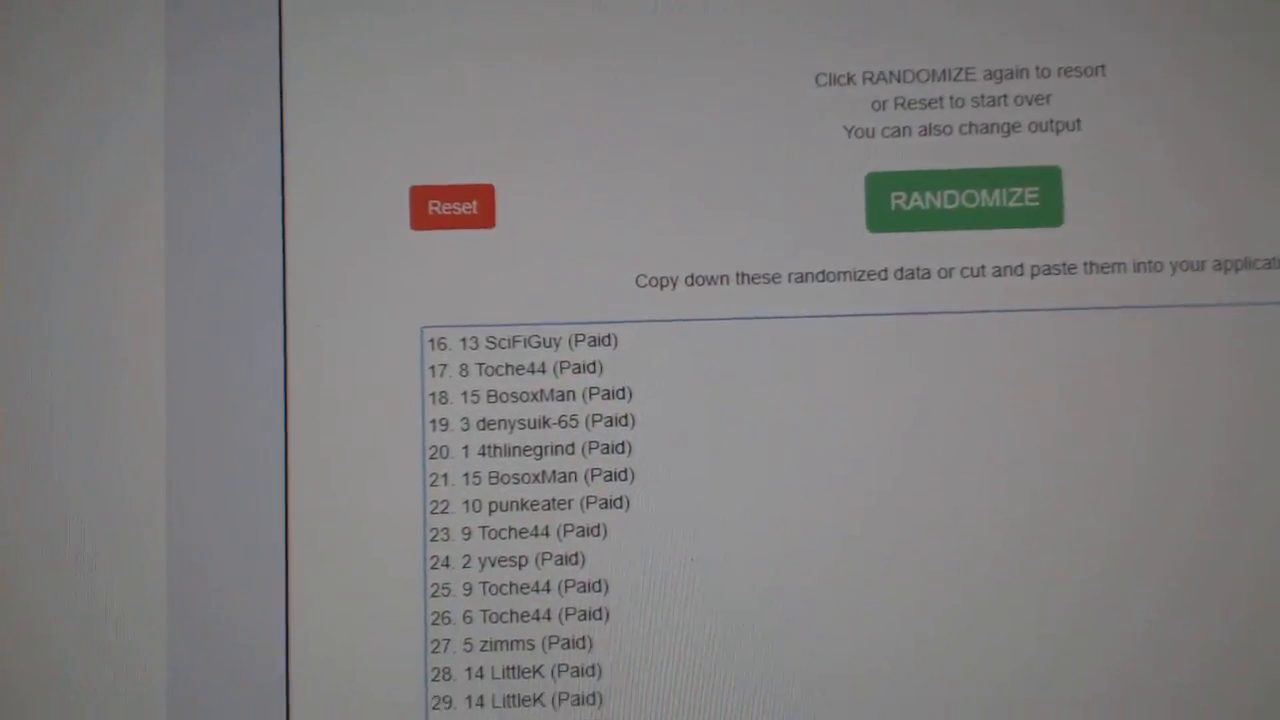
Step: Randomize the entered team city names into a shuffled numbered list of 30
{"action": "left_click", "coordinate": [880, 210]}
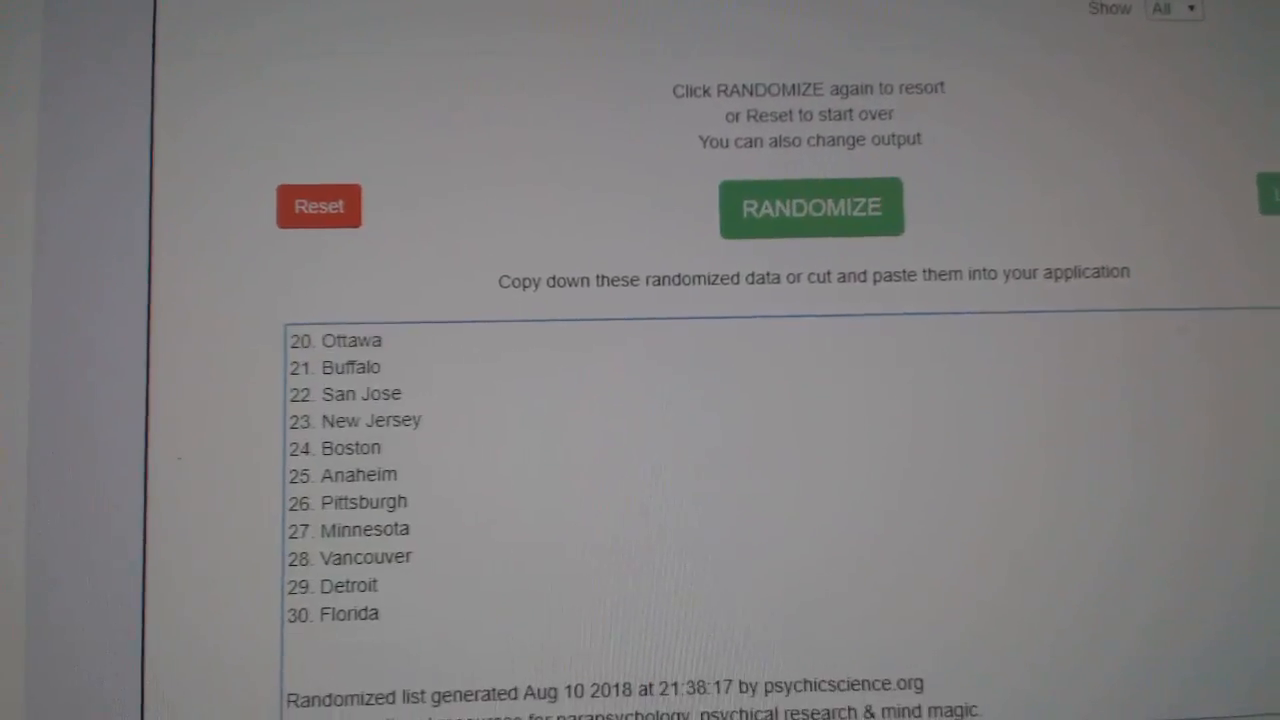
Step: Reshuffle the team list into a new order starting with Arizona and San Jose, then return to the spreadsheet
{"action": "left_click", "coordinate": [812, 206]}
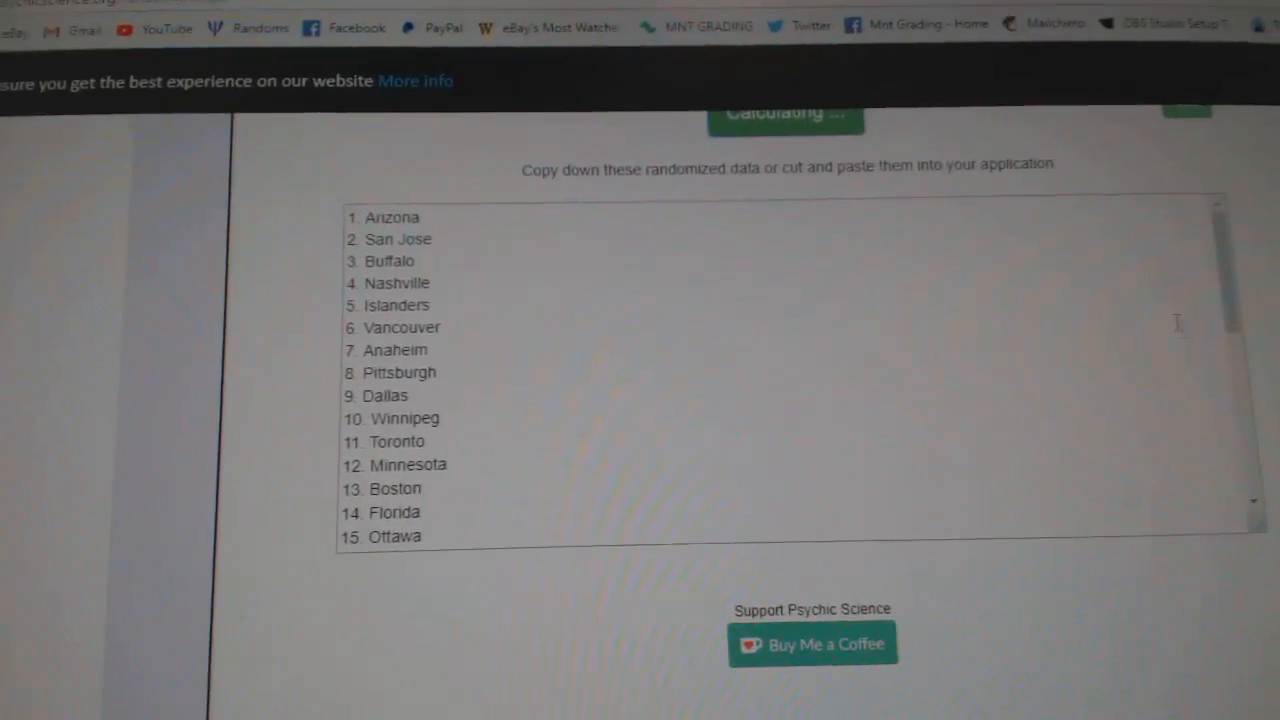
{"action": "left_click", "coordinate": [814, 108]}
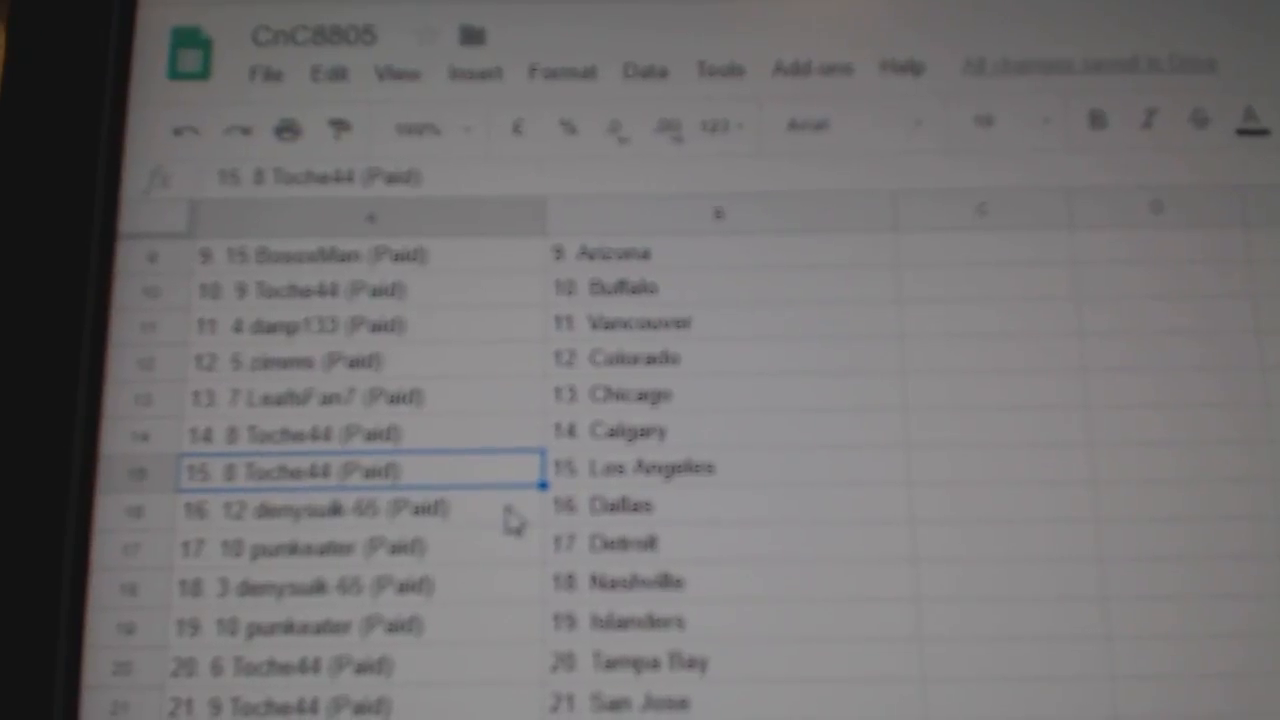
Step: Scroll through the CnC8805 pairings of participants and team cities down to slot 30
{"action": "scroll", "scroll_direction": "down", "scroll_amount": 3}
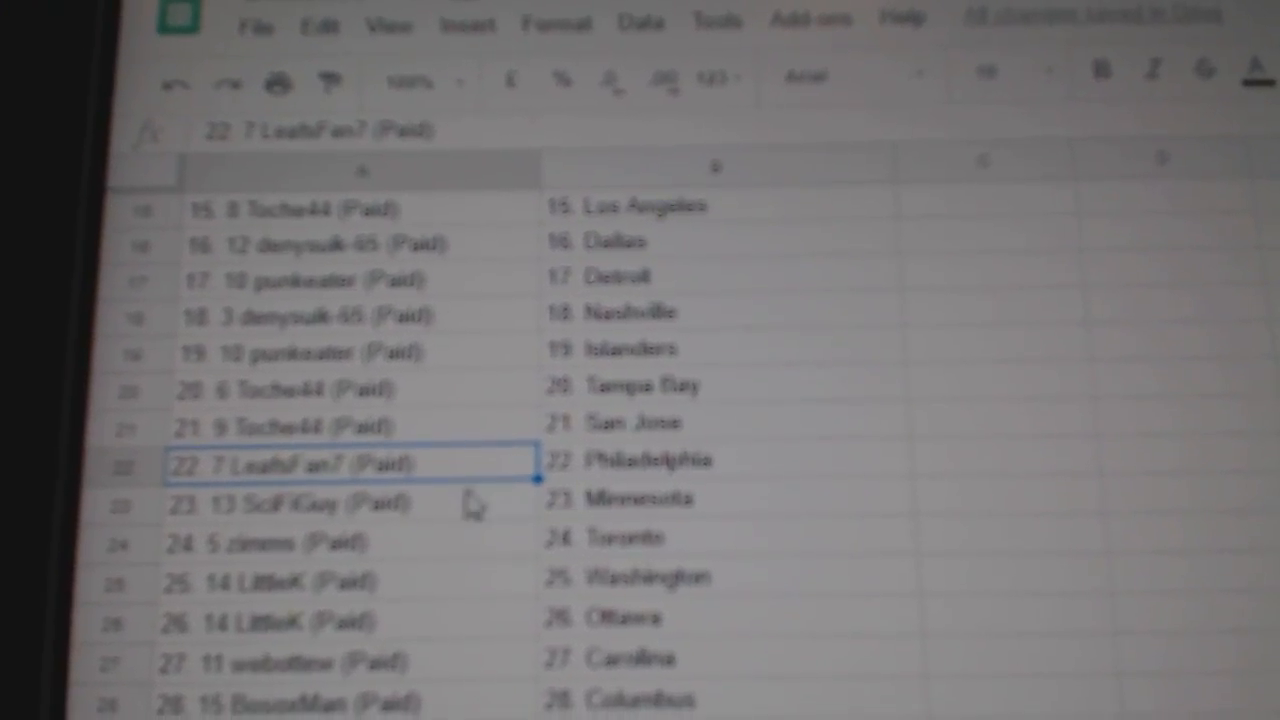
{"action": "left_click", "coordinate": [350, 504]}
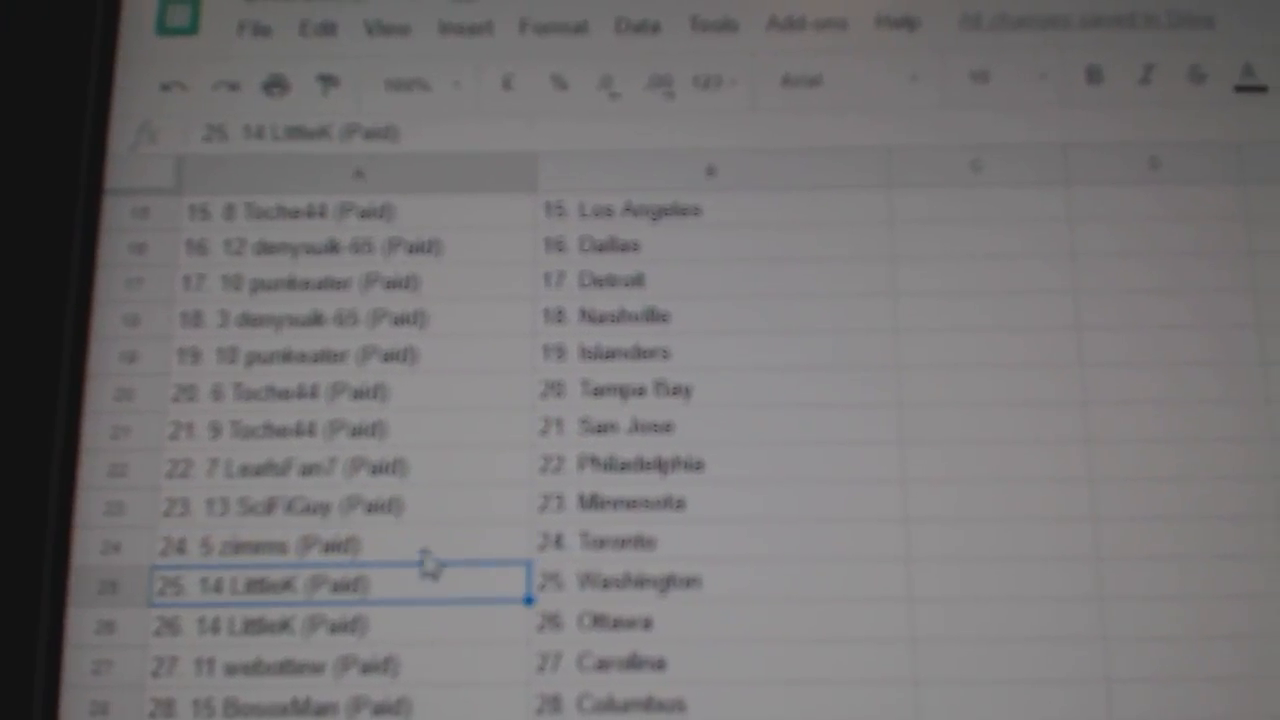
{"action": "scroll", "scroll_direction": "down", "scroll_amount": 3}
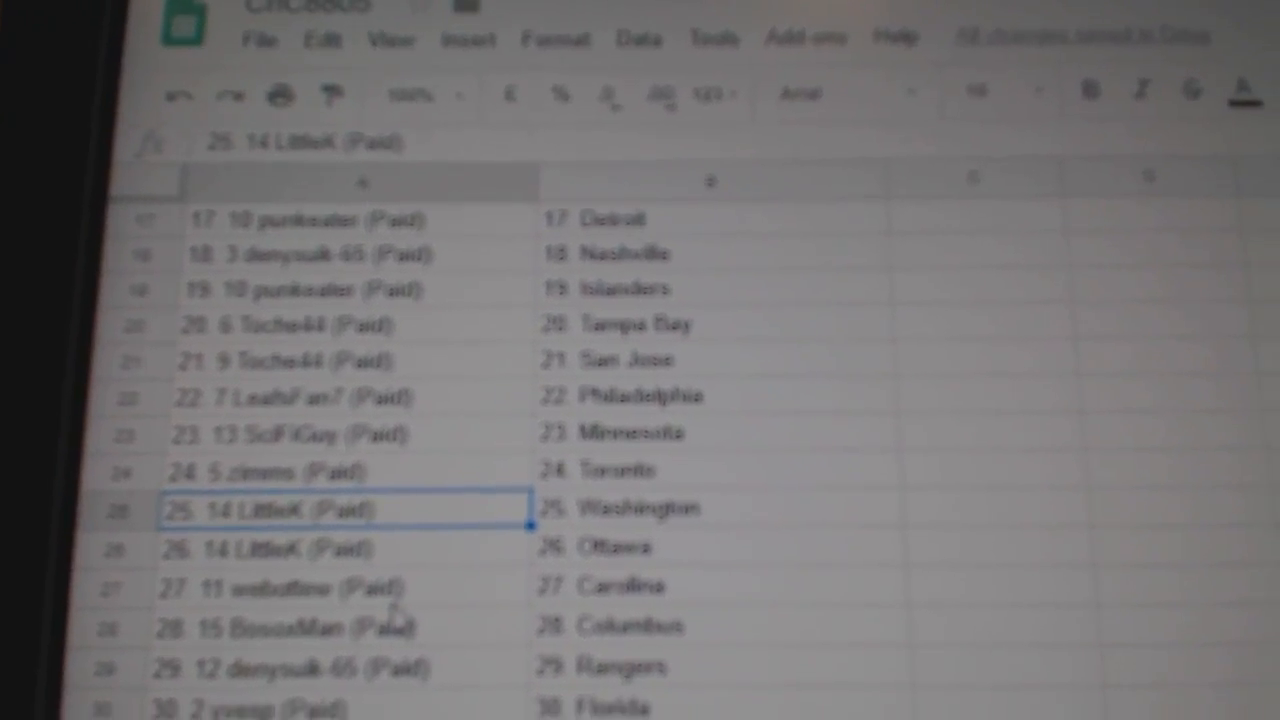